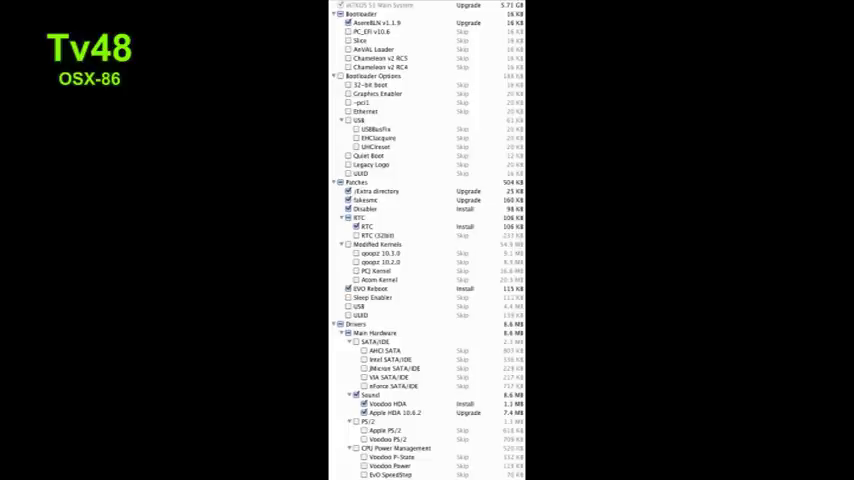
pyautogui.scroll(-3)
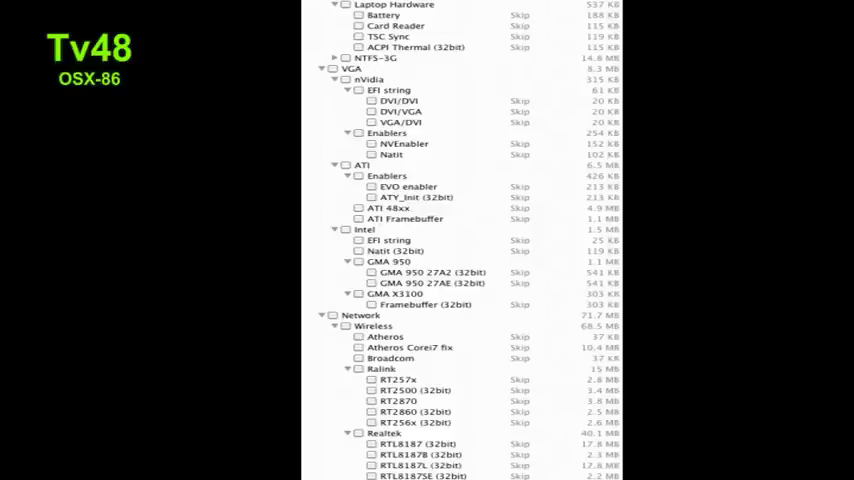